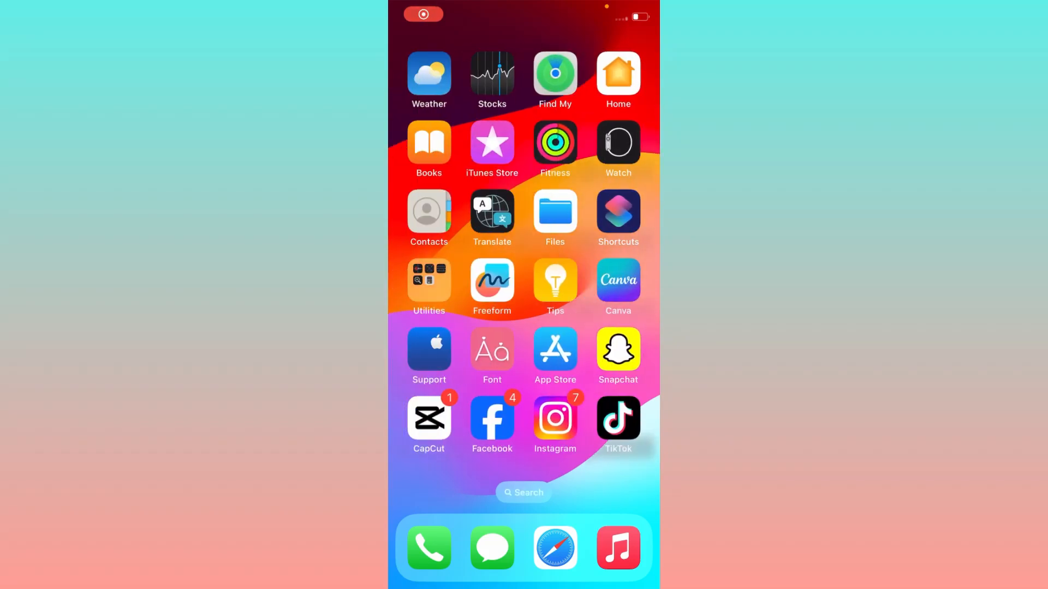
Swipe the Home Screen page left to reach the TikTok icon and launch the app
{"action": "scroll", "scroll_direction": "left", "scroll_amount": 3}
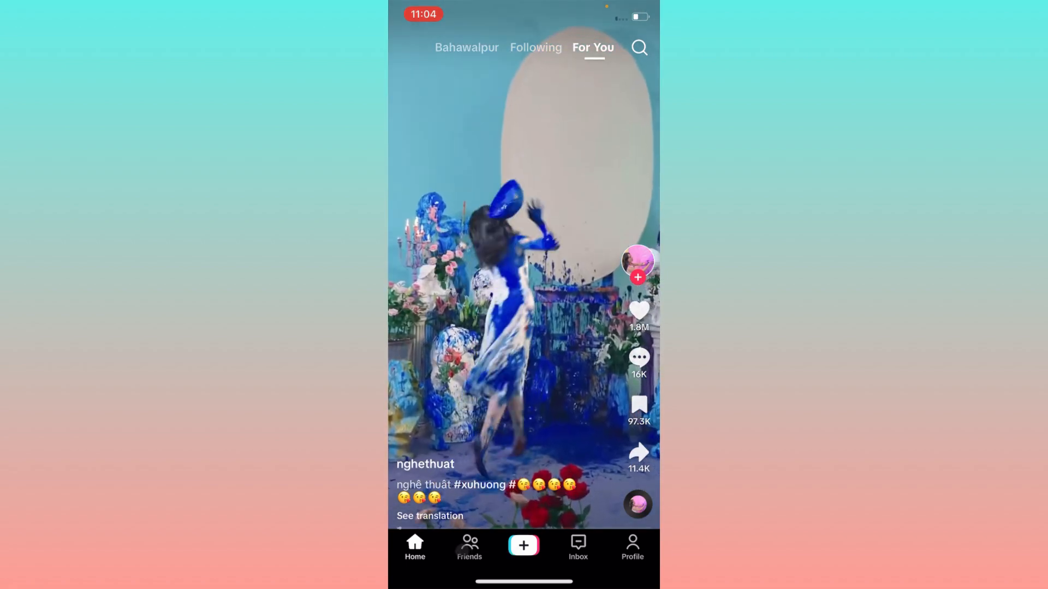
Browse the Friends tab, return to the Home feed, then exit TikTok
{"action": "left_click", "coordinate": [468, 546]}
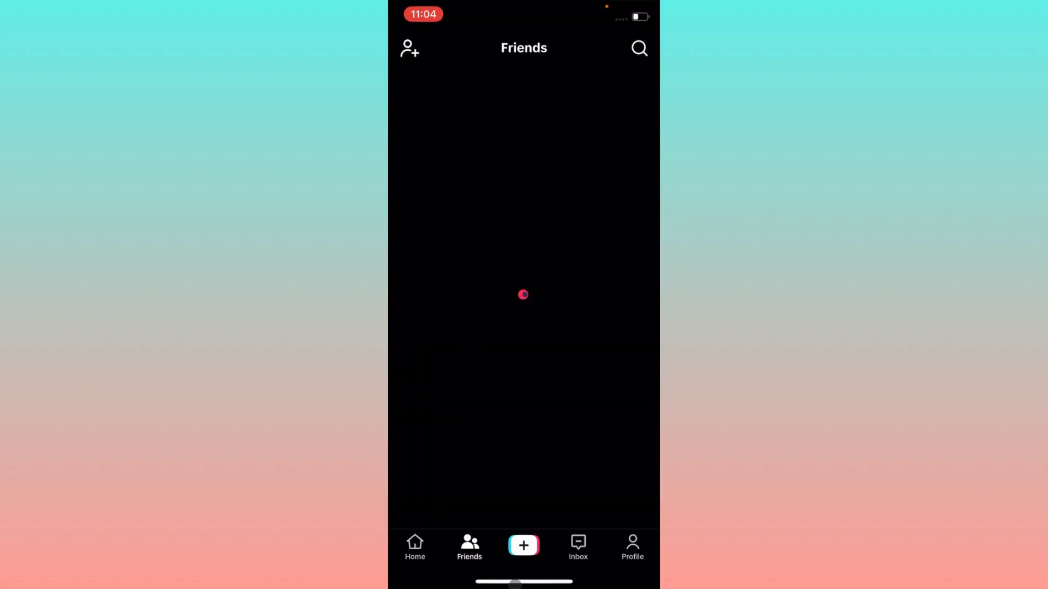
{"action": "left_click", "coordinate": [414, 547]}
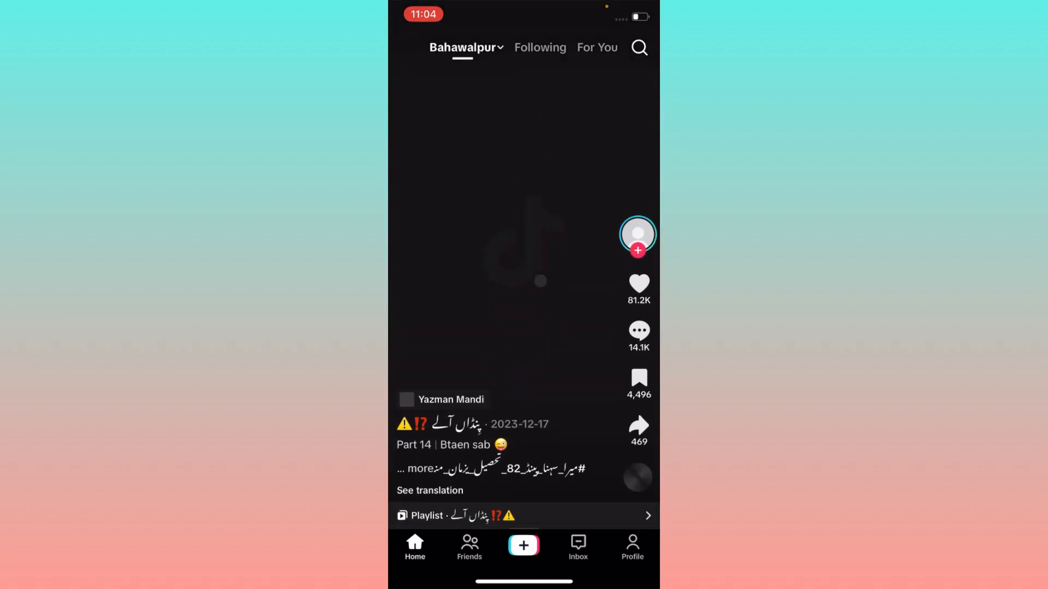
{"action": "scroll", "scroll_direction": "up", "scroll_amount": 3}
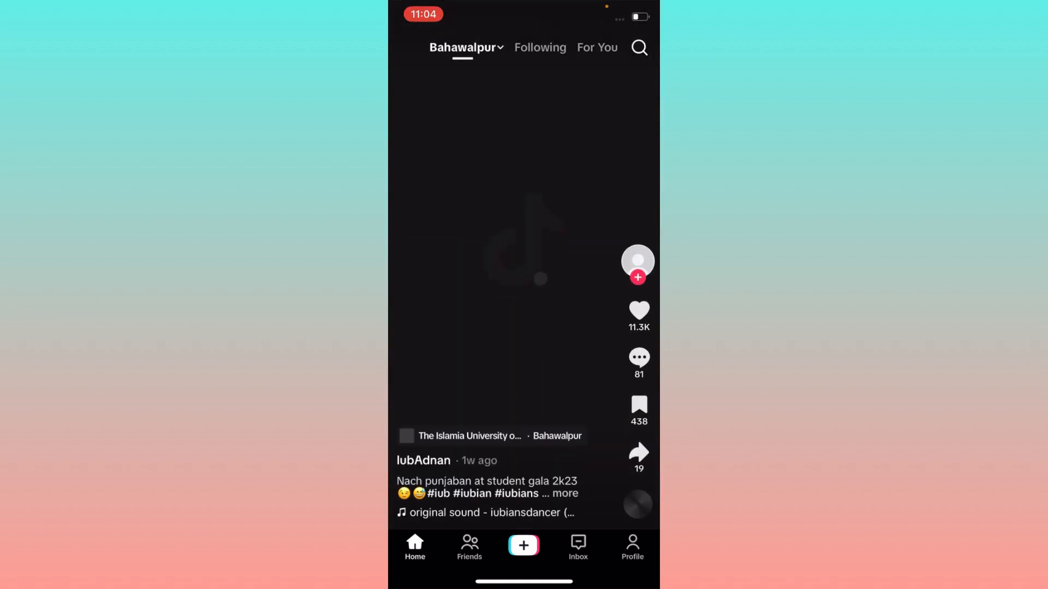
{"action": "scroll", "scroll_direction": "up", "scroll_amount": 3}
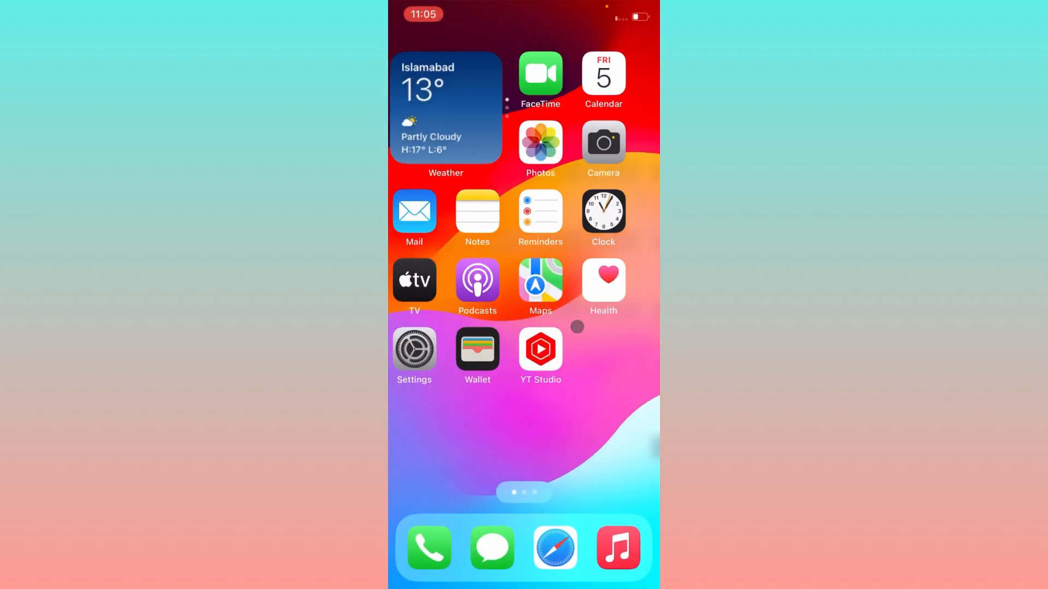
Check Wi-Fi is connected to TECNO CAMON 20, then leave Settings
{"action": "left_click", "coordinate": [413, 348]}
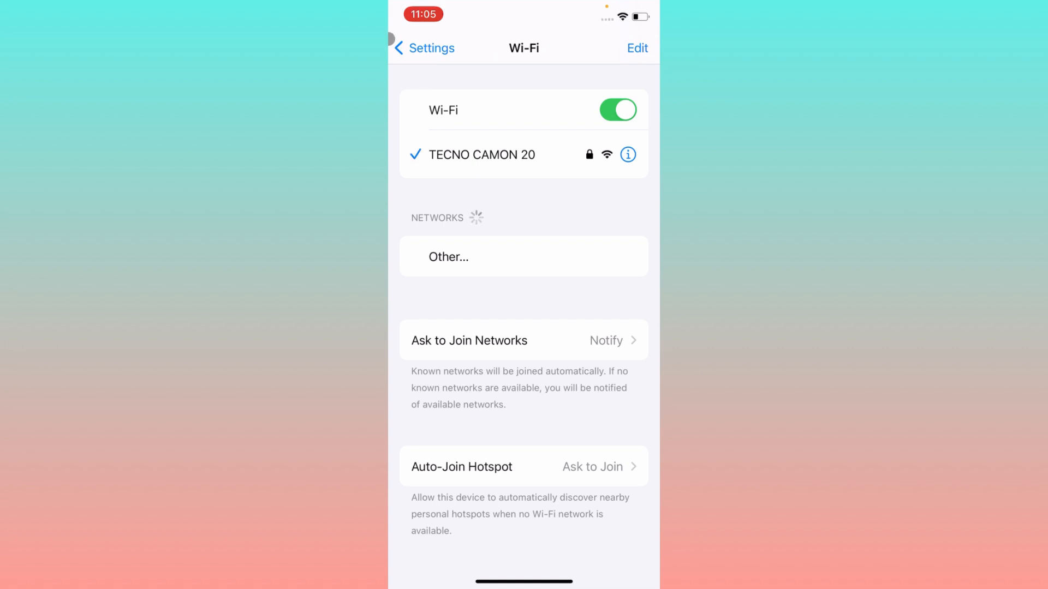
{"action": "left_click", "coordinate": [423, 47]}
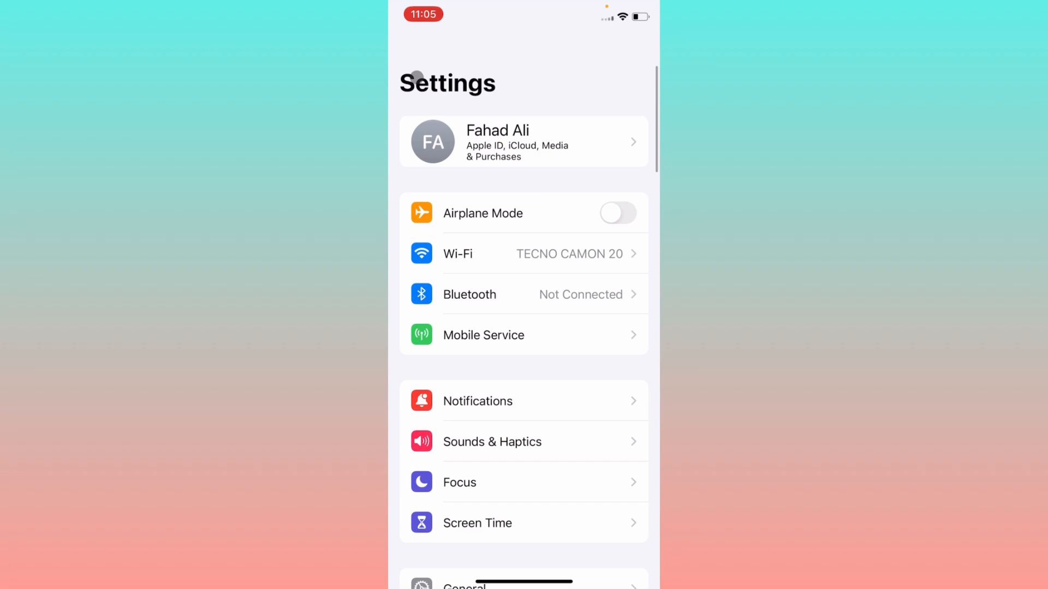
{"action": "scroll", "scroll_direction": "down", "scroll_amount": 3}
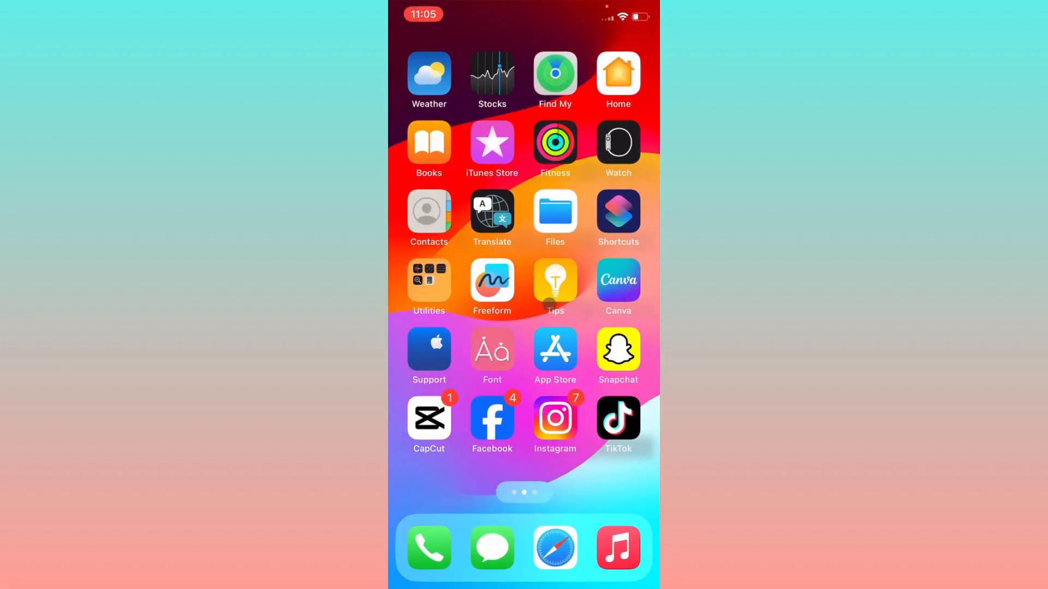
{"action": "left_click", "coordinate": [555, 350]}
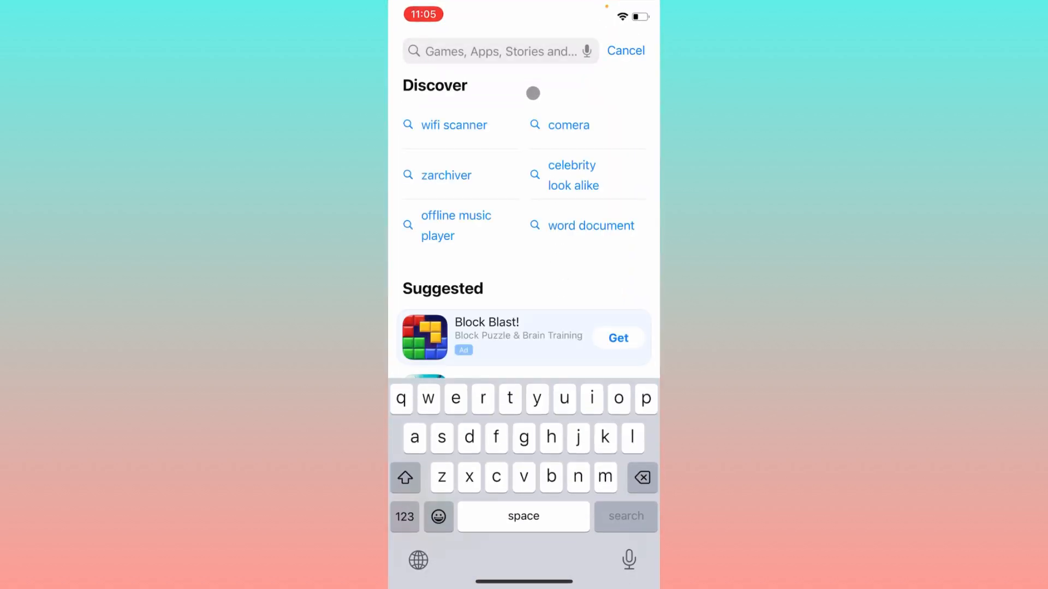
{"action": "type", "text": "tik tok"}
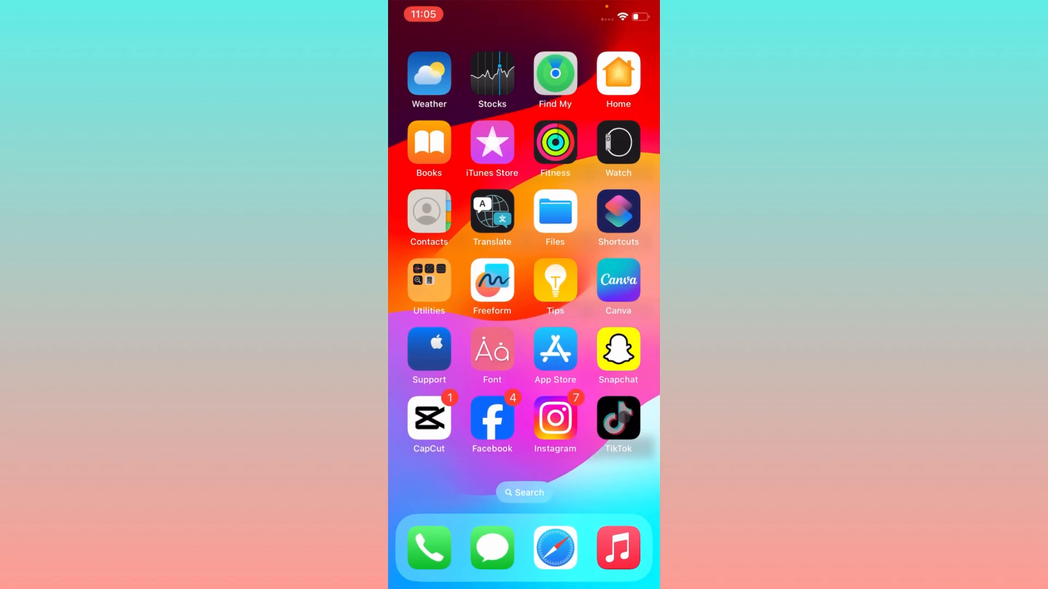
Launch TikTok and reach Settings and privacy from the profile menu
{"action": "left_click", "coordinate": [617, 419]}
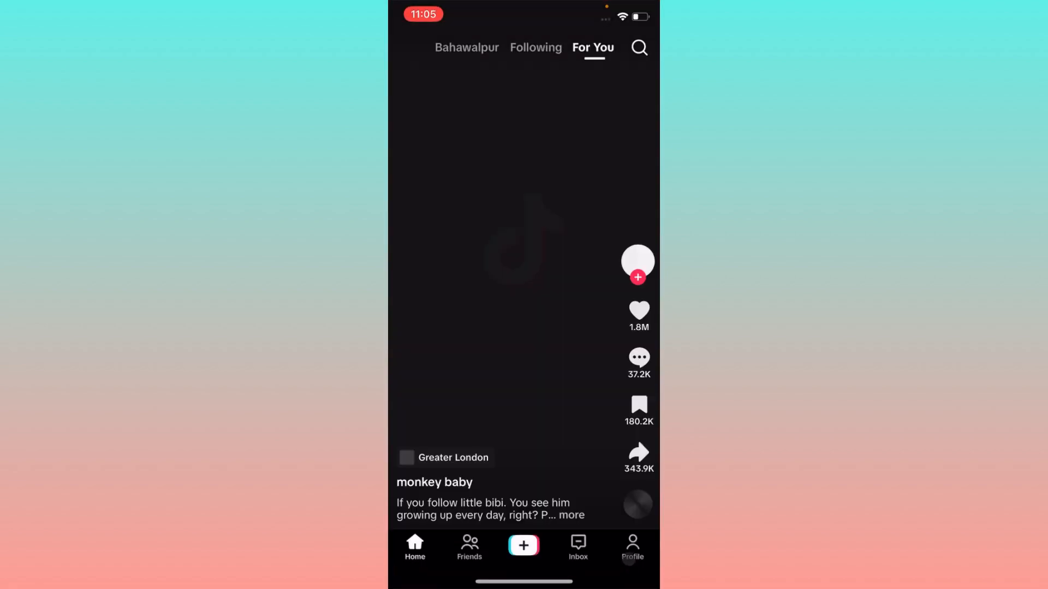
{"action": "left_click", "coordinate": [631, 547]}
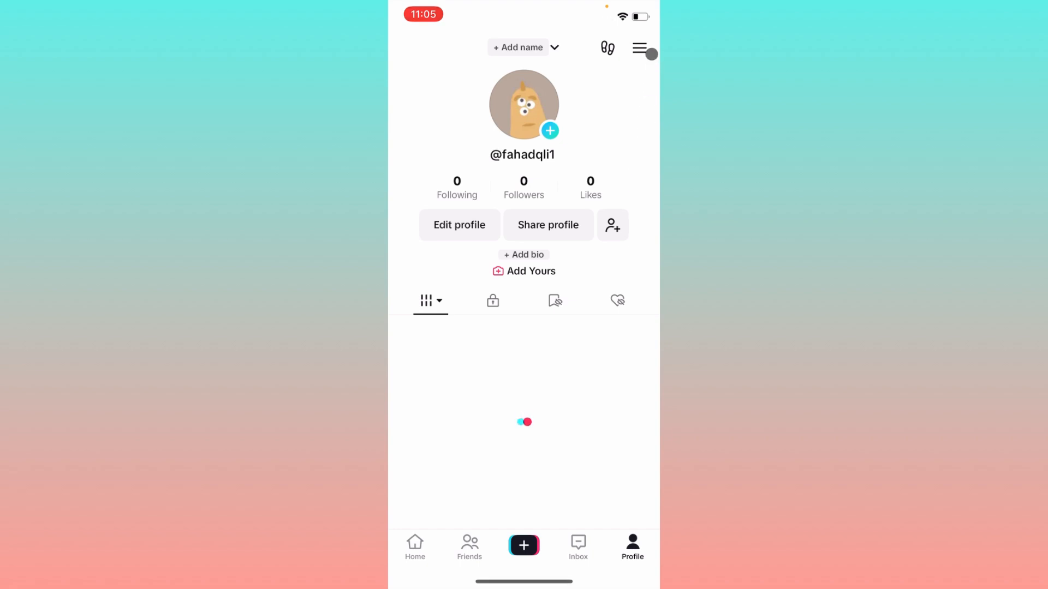
{"action": "left_click", "coordinate": [639, 47]}
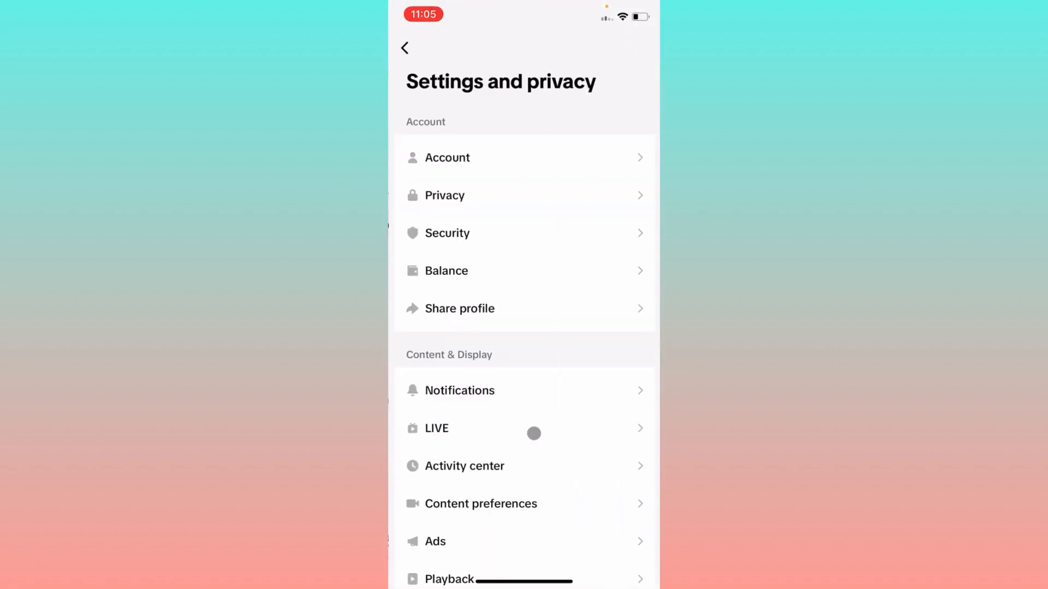
{"action": "scroll", "scroll_direction": "down", "scroll_amount": 3}
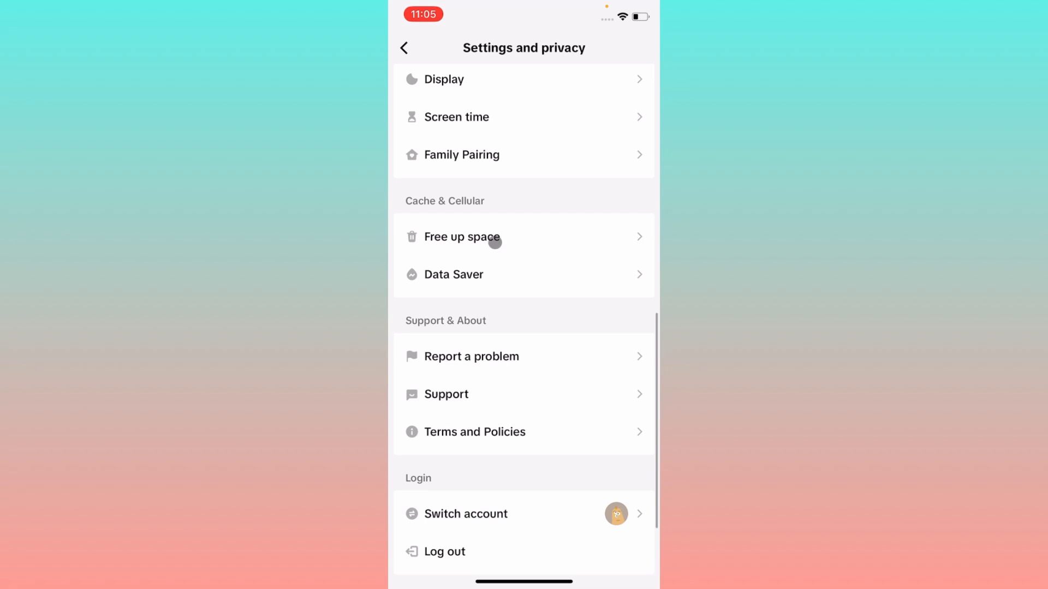
Clear TikTok's cache from Free up space and confirm
{"action": "left_click", "coordinate": [462, 238]}
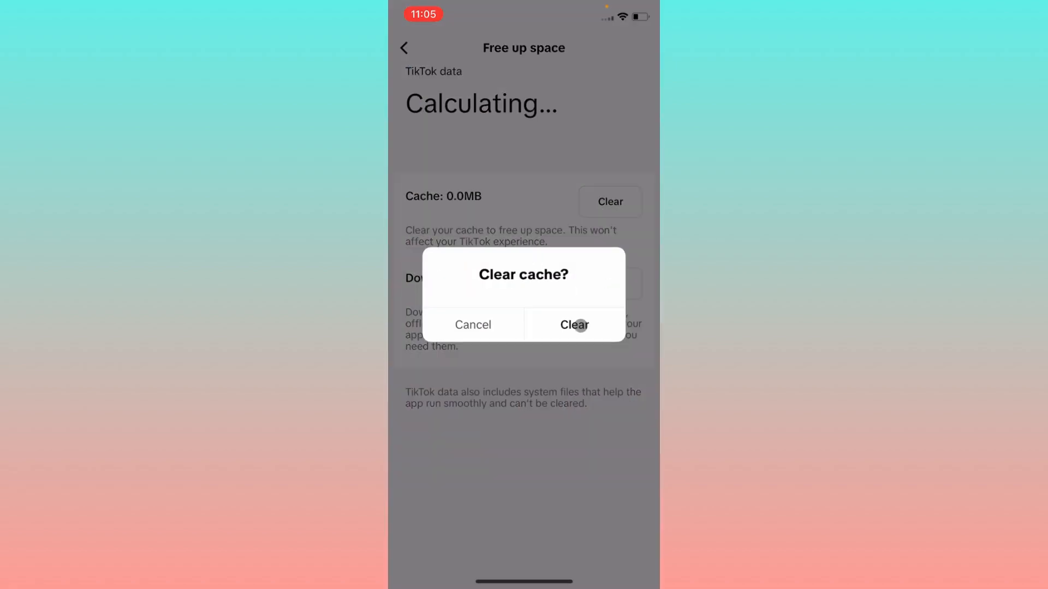
{"action": "left_click", "coordinate": [574, 325]}
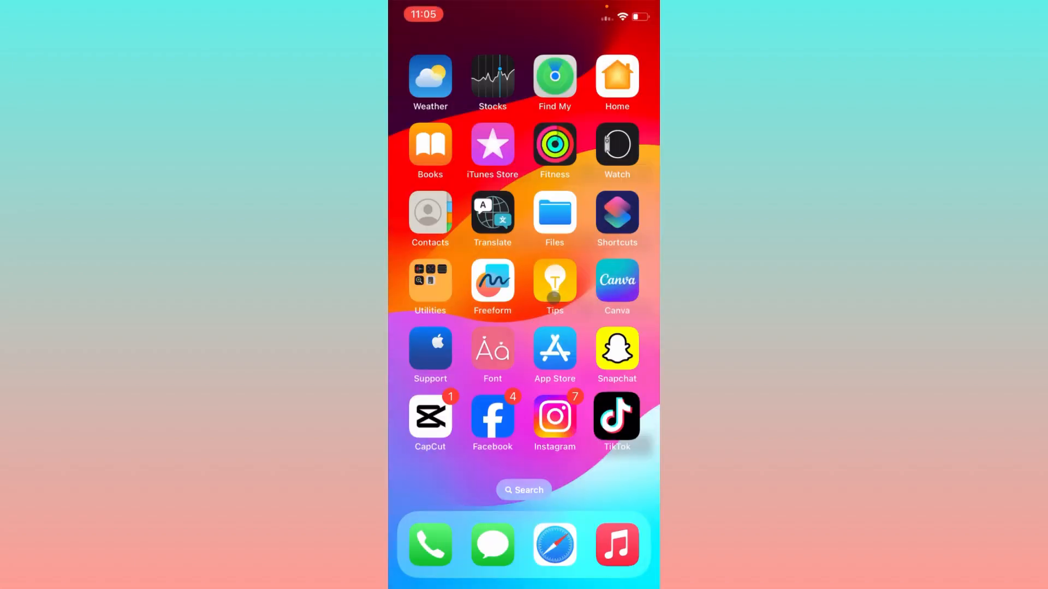
{"action": "scroll", "scroll_direction": "left", "scroll_amount": 3}
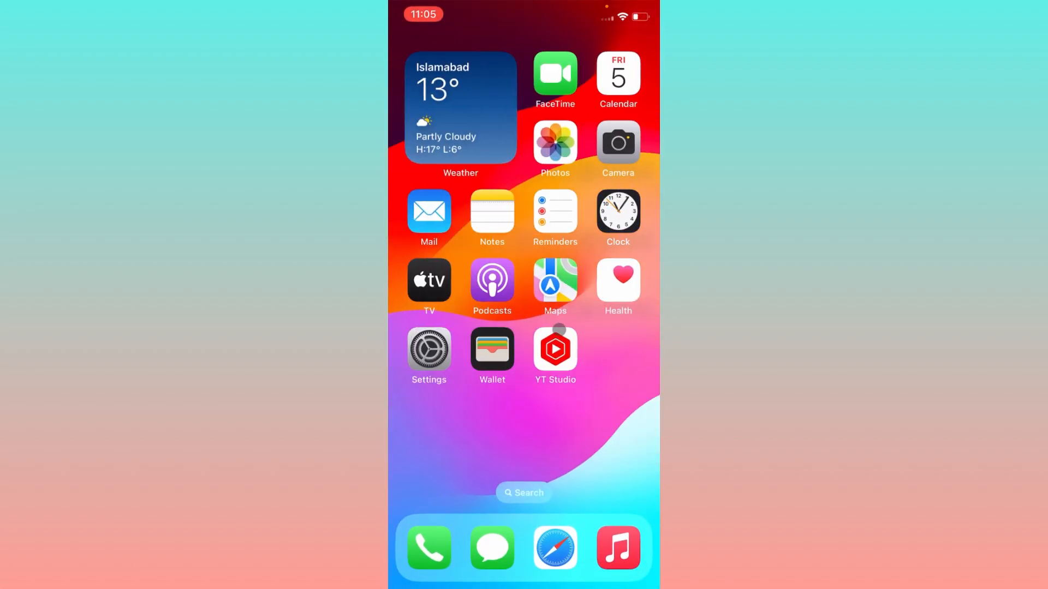
{"action": "scroll", "scroll_direction": "left", "scroll_amount": 3}
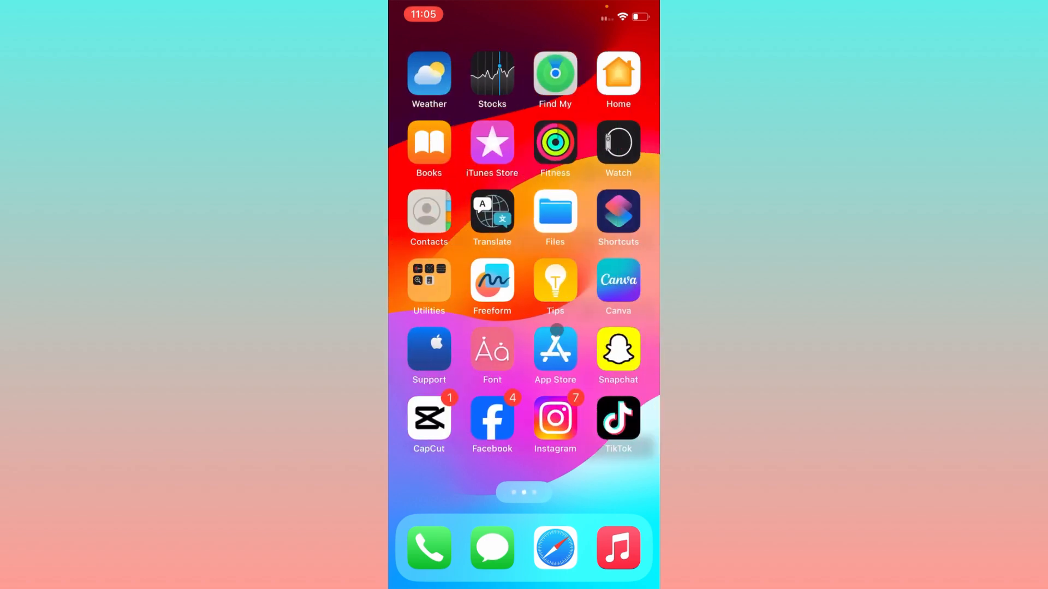